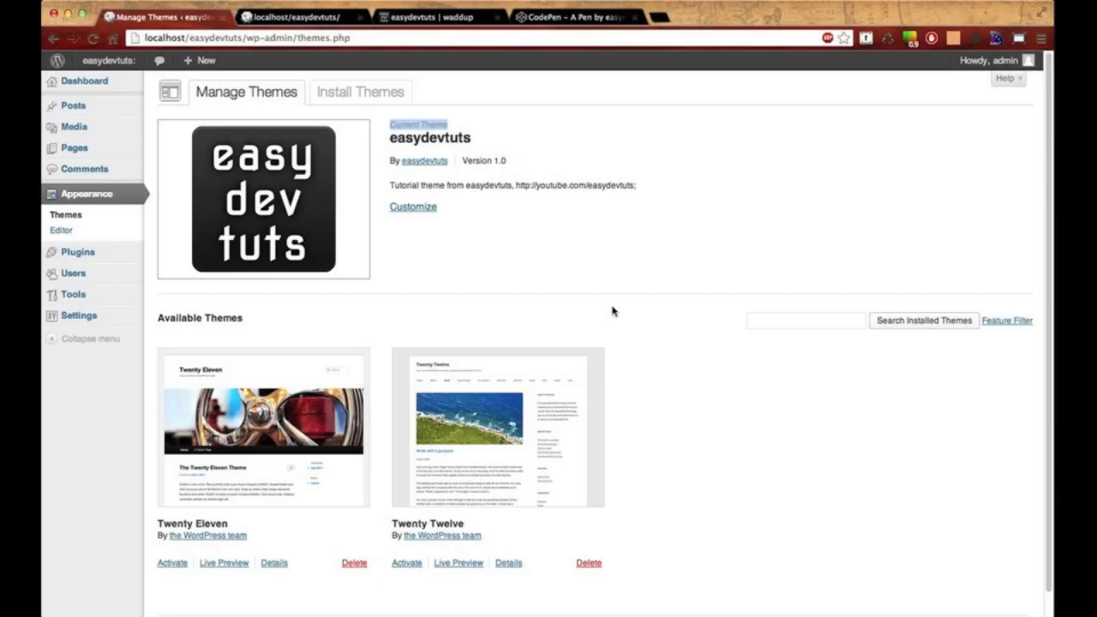
mouse_move(603, 270)
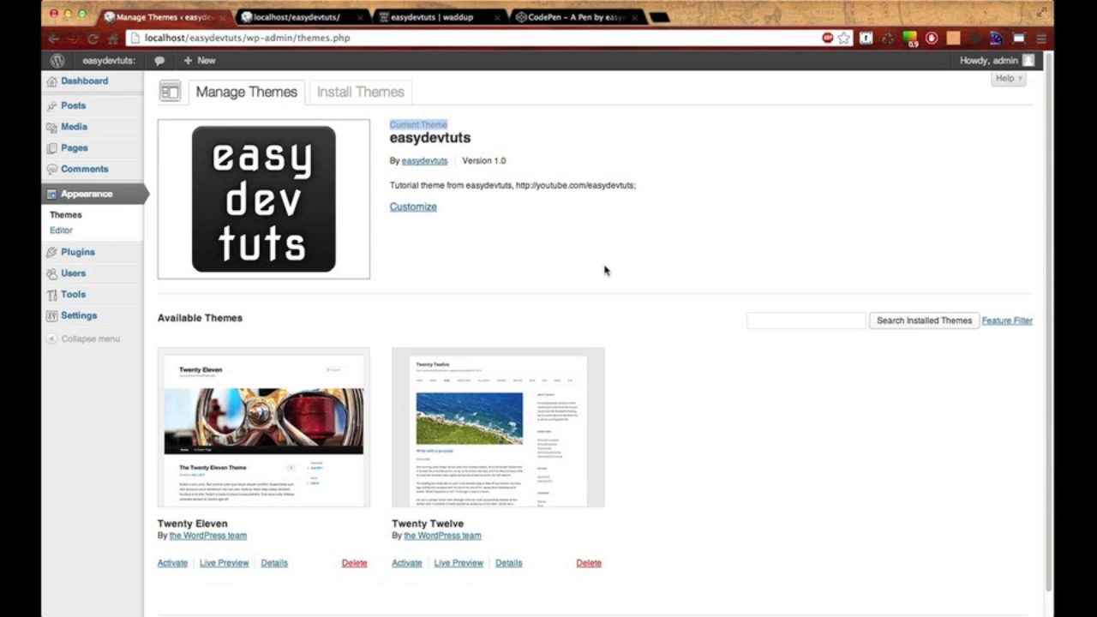
mouse_move(418, 99)
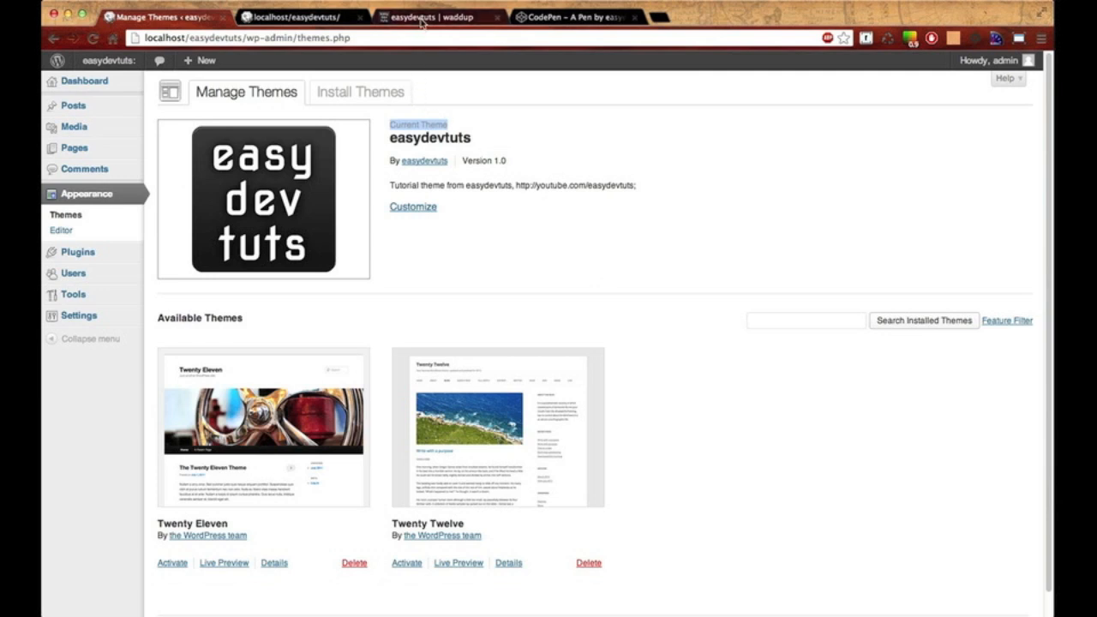
mouse_move(426, 24)
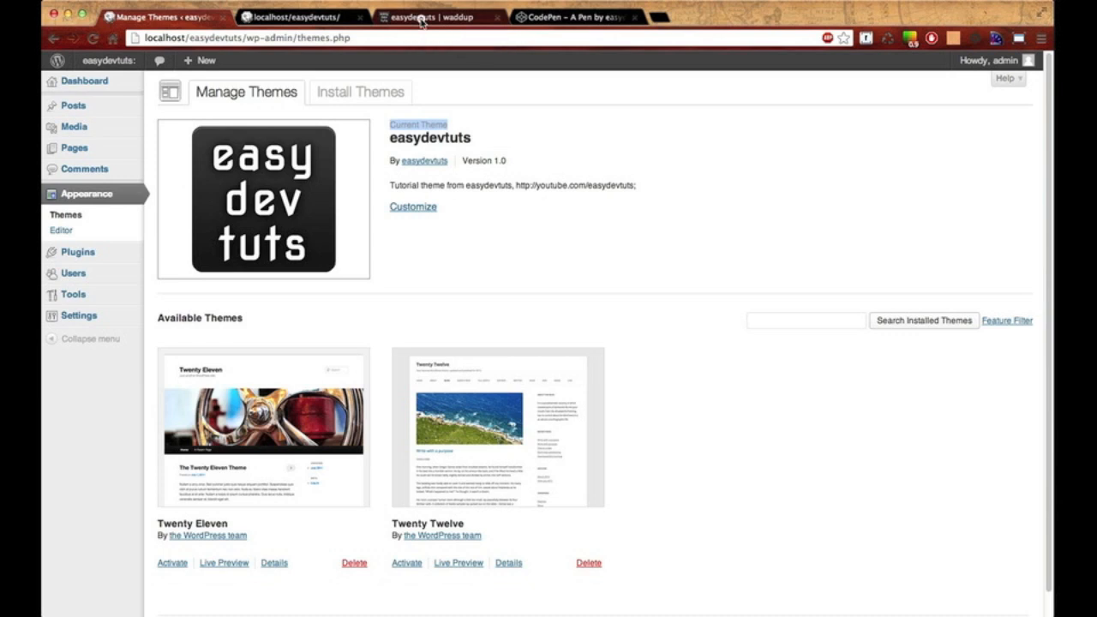
Go to easydevtuts.com and follow its resource link to the template's CodePen pen.
click(437, 18)
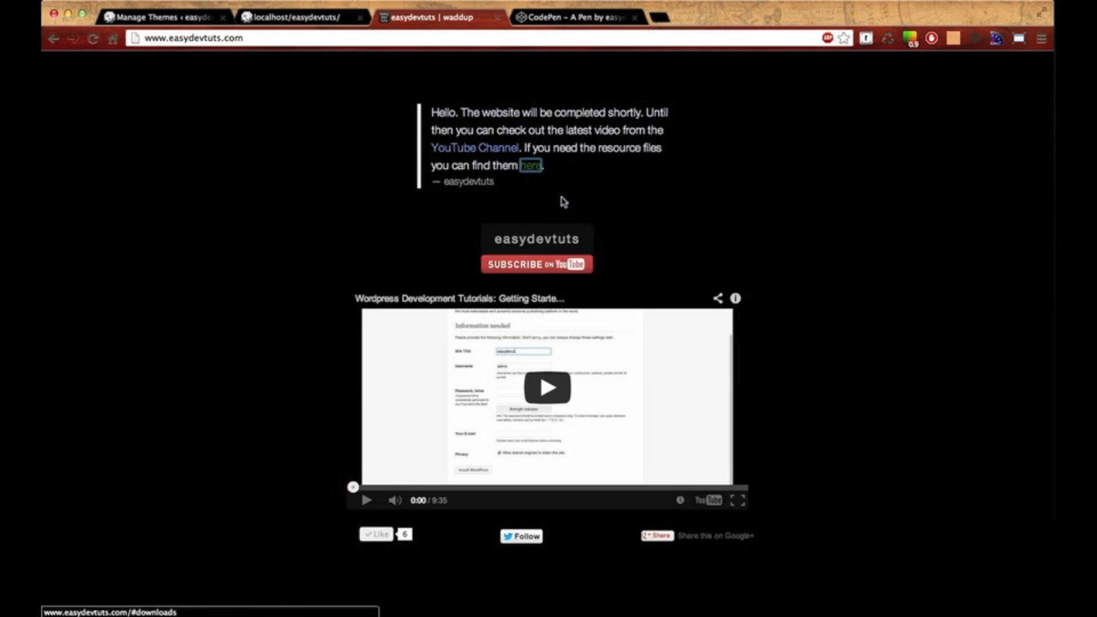
mouse_move(300, 53)
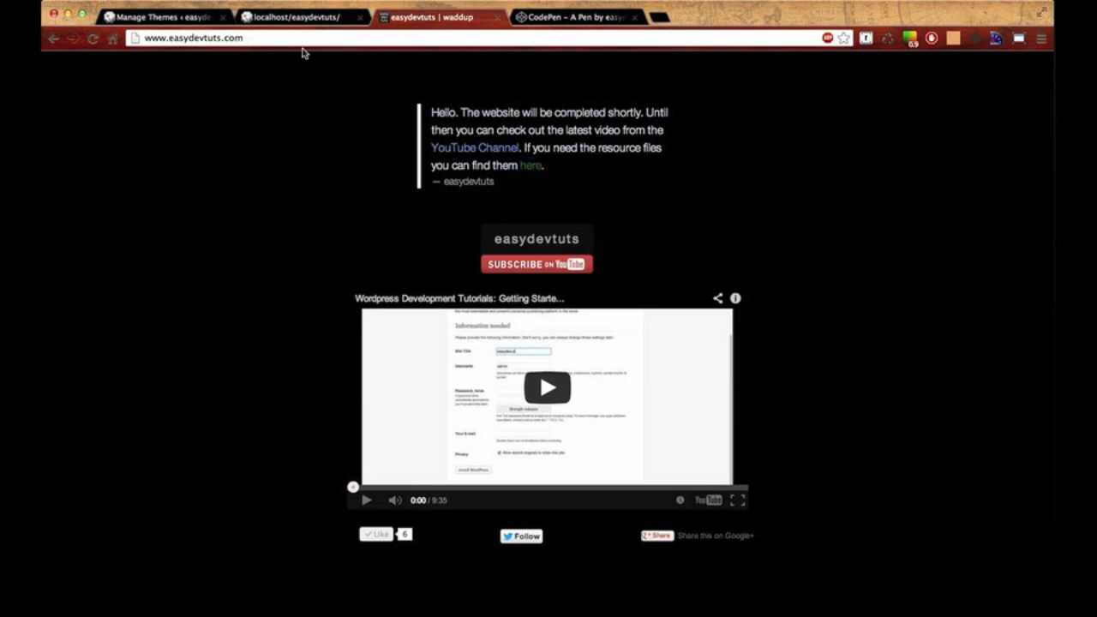
click(529, 164)
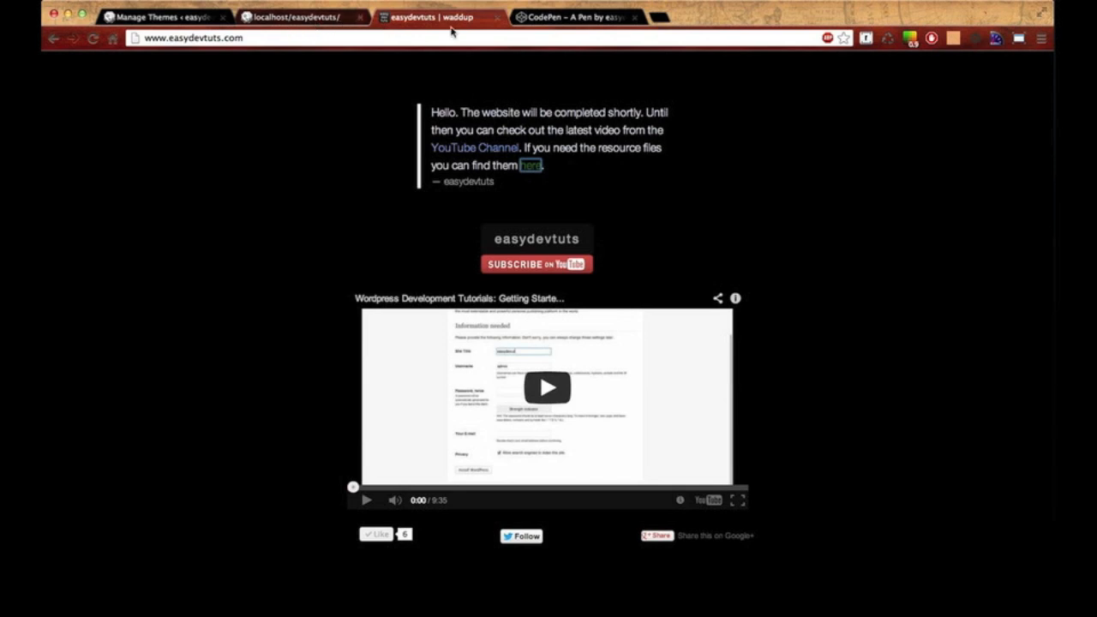
click(579, 18)
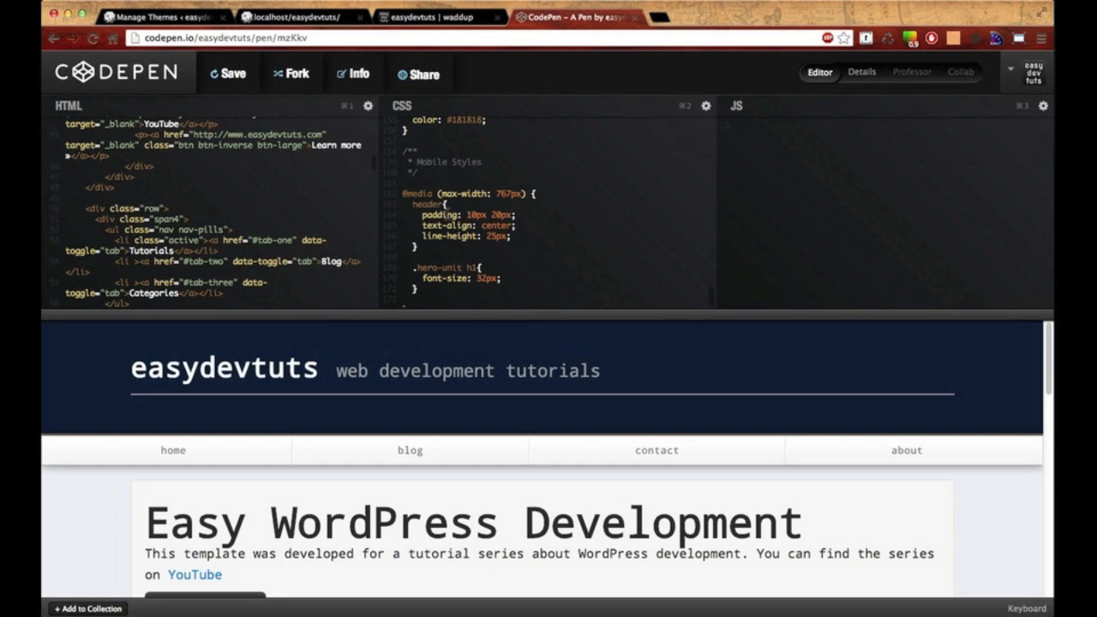
mouse_move(548, 316)
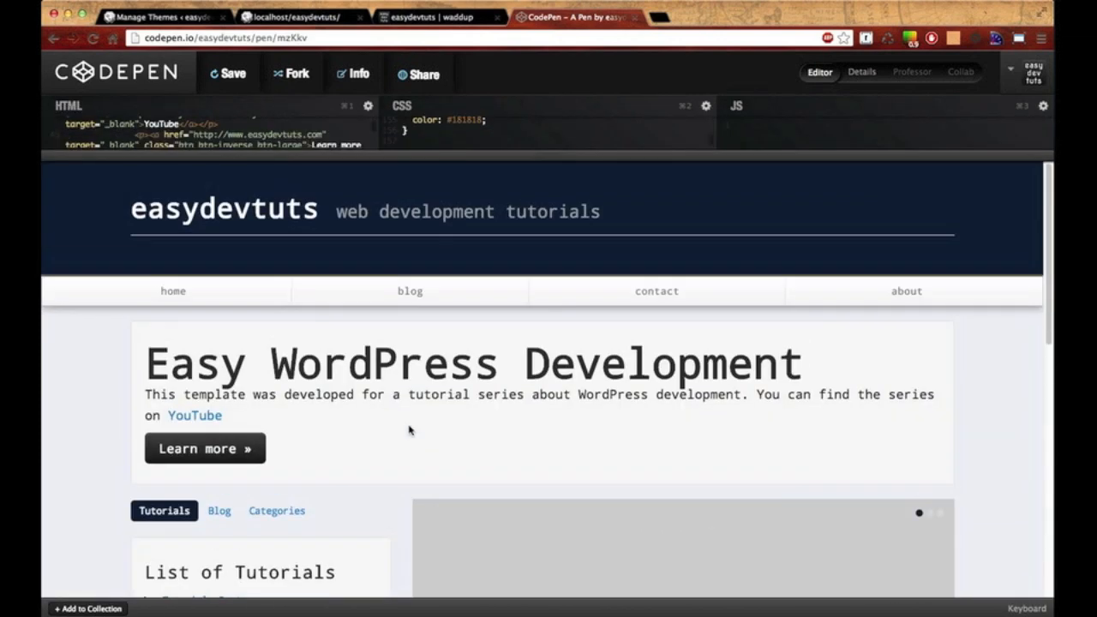
mouse_move(545, 290)
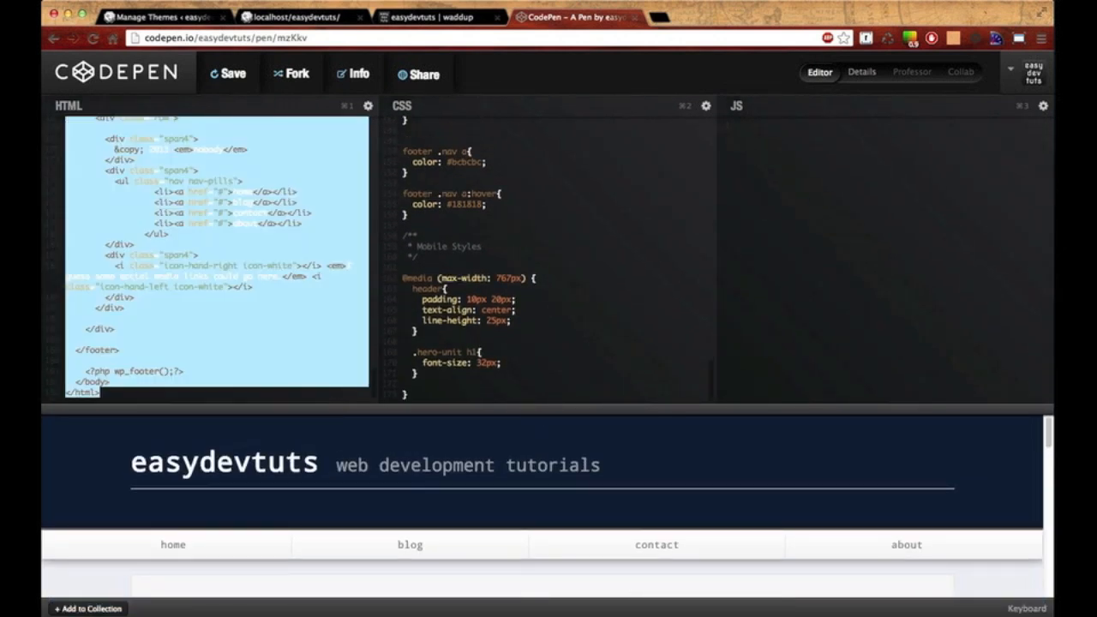
Switch from CodePen to Sublime Text with the template HTML copied.
key(cmd+tab)
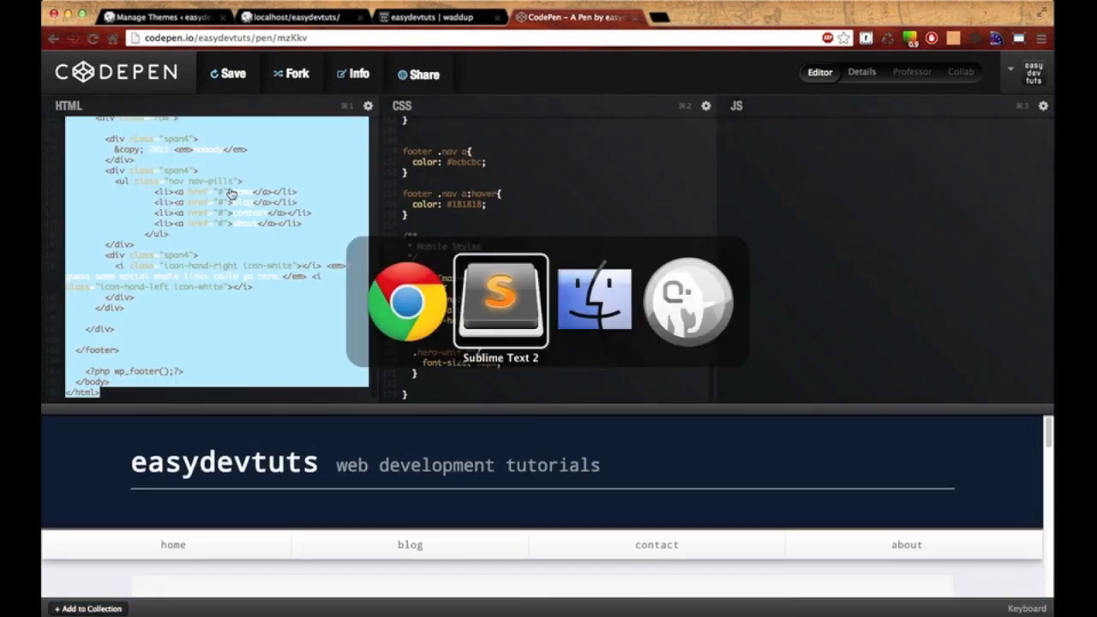
Paste the template markup into index.php, save it, and bring up style.css.
click(500, 300)
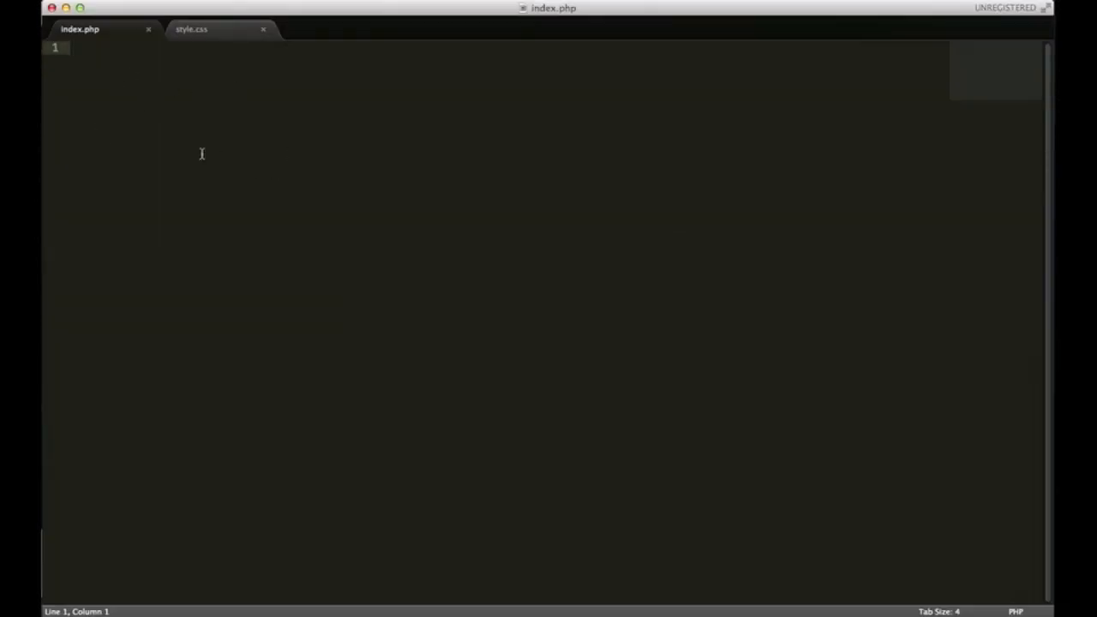
mouse_move(368, 126)
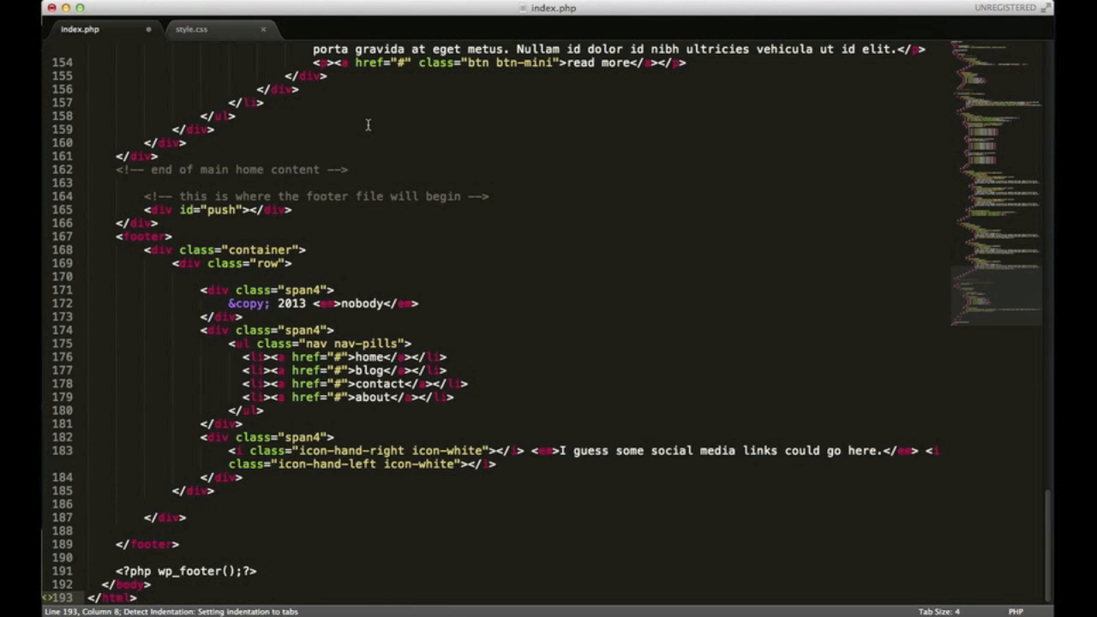
key(cmd+s)
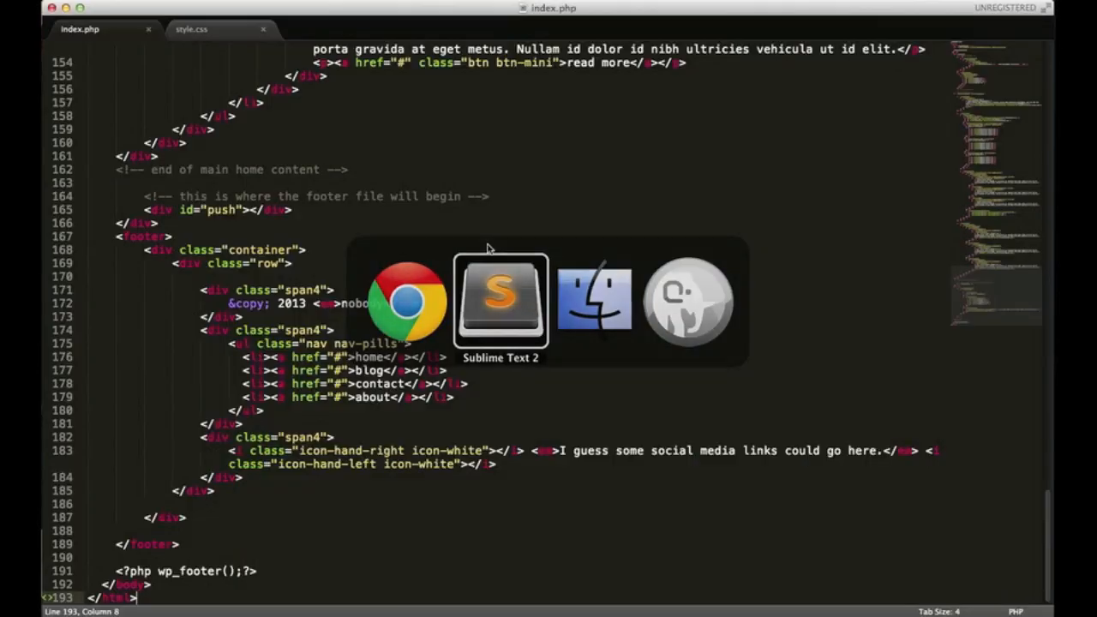
click(193, 32)
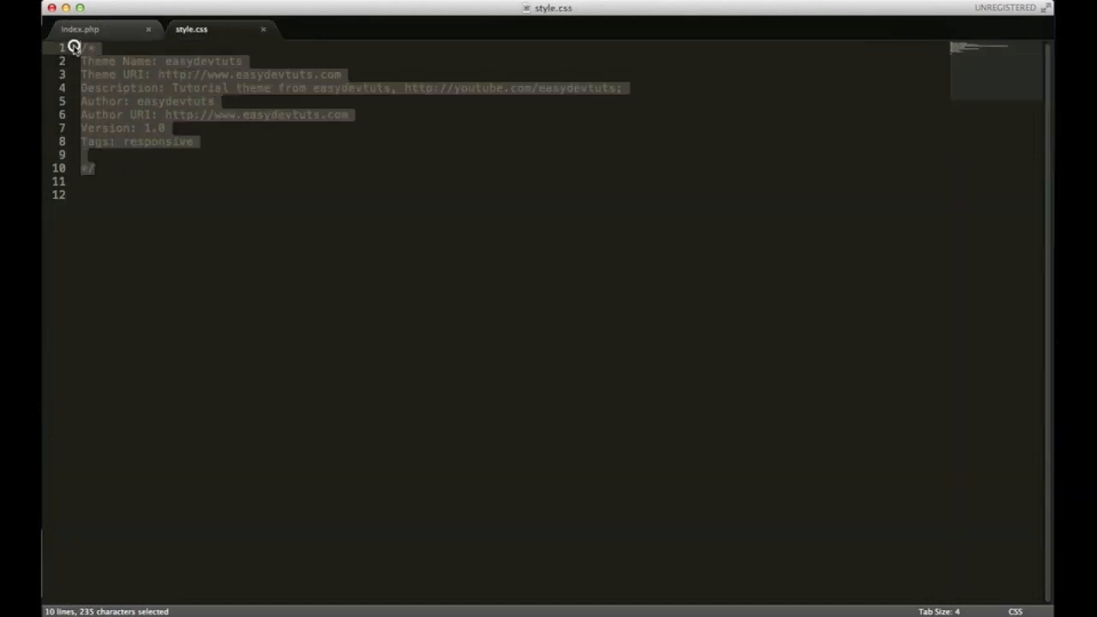
Scroll style.css below the theme header comment and place the caret there.
scroll(down, 3)
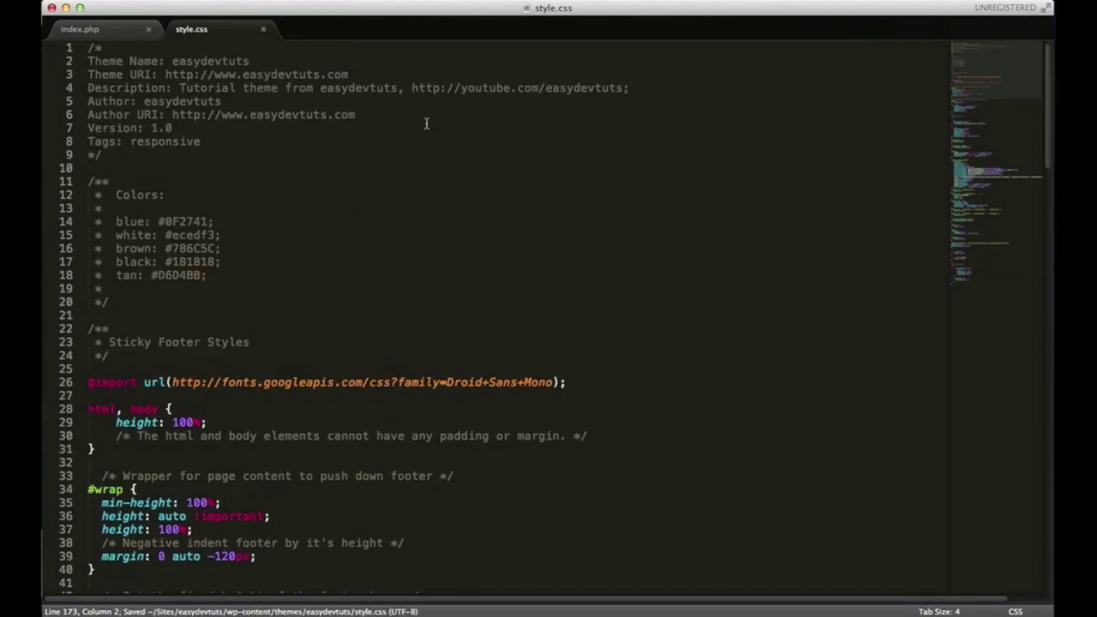
click(96, 28)
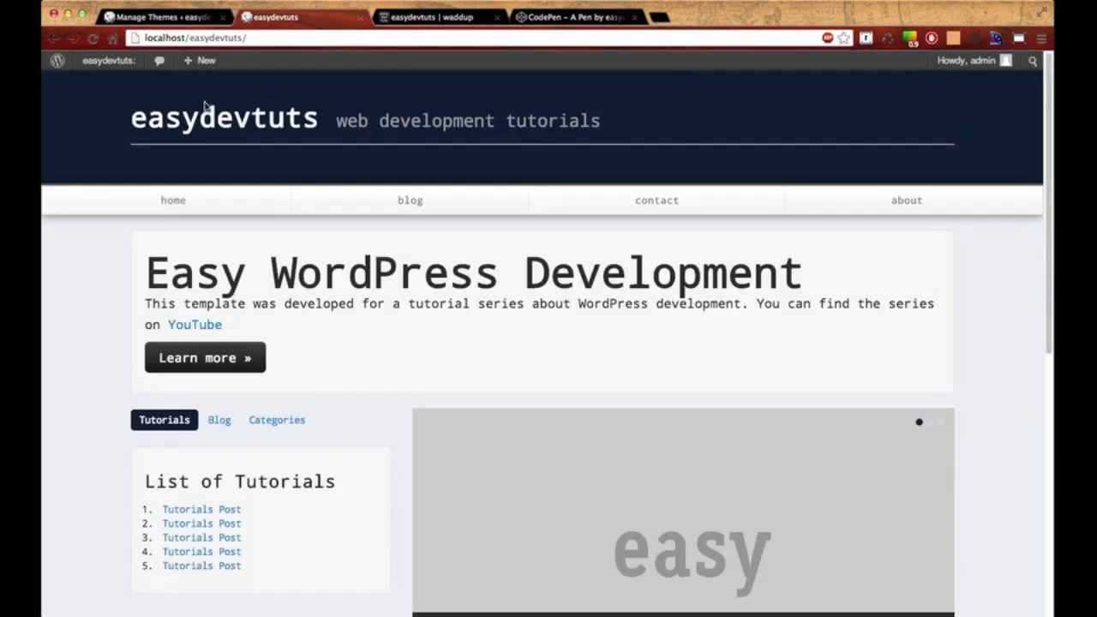
scroll(down, 3)
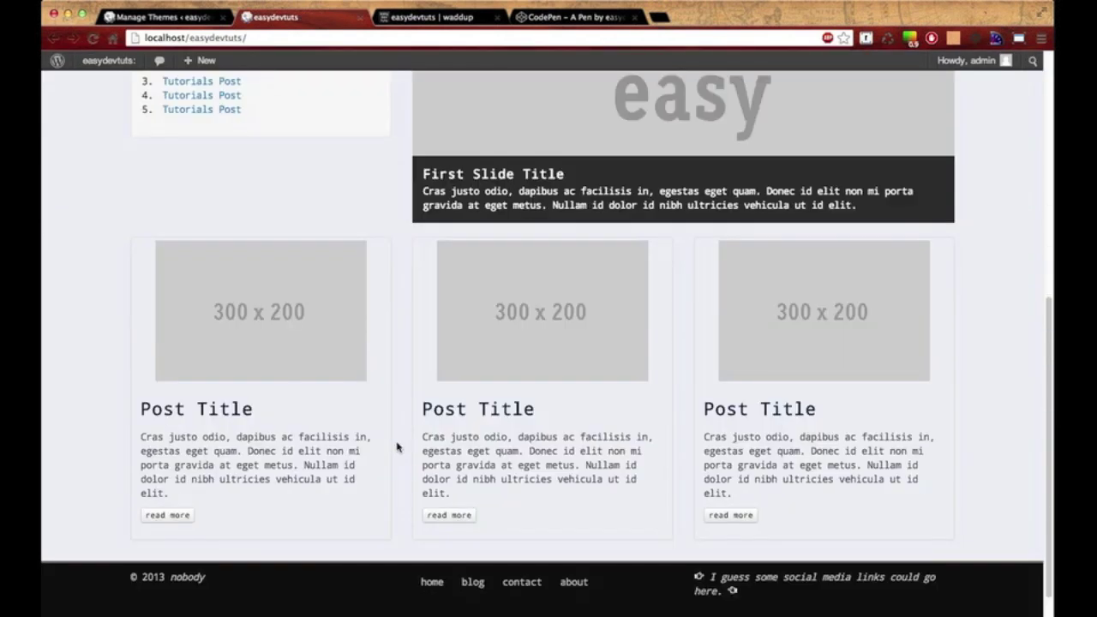
scroll(up, 3)
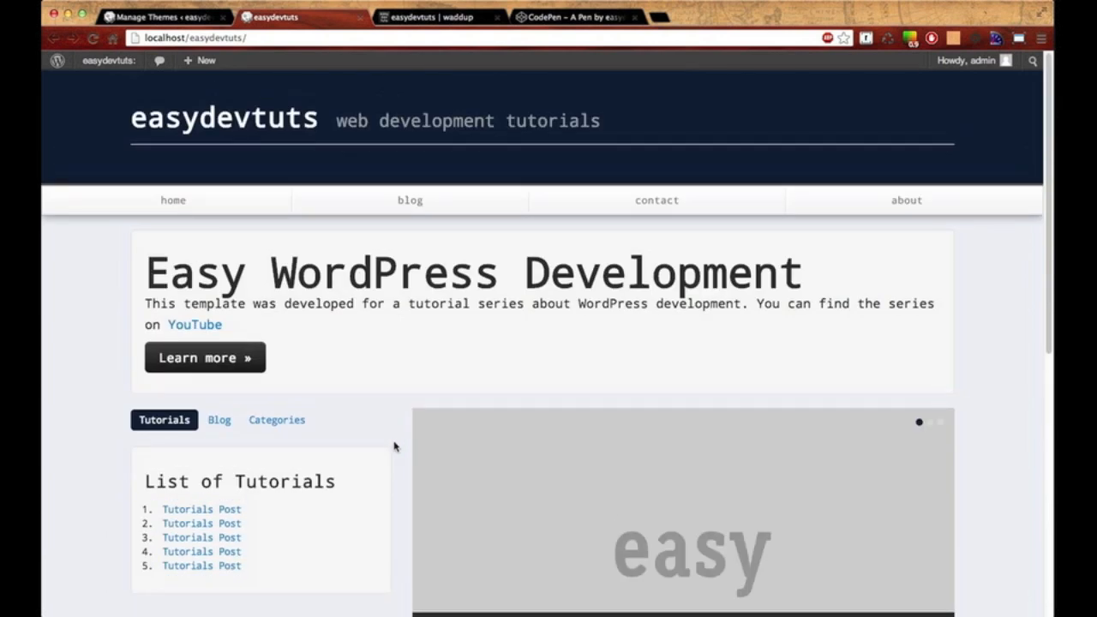
mouse_move(226, 283)
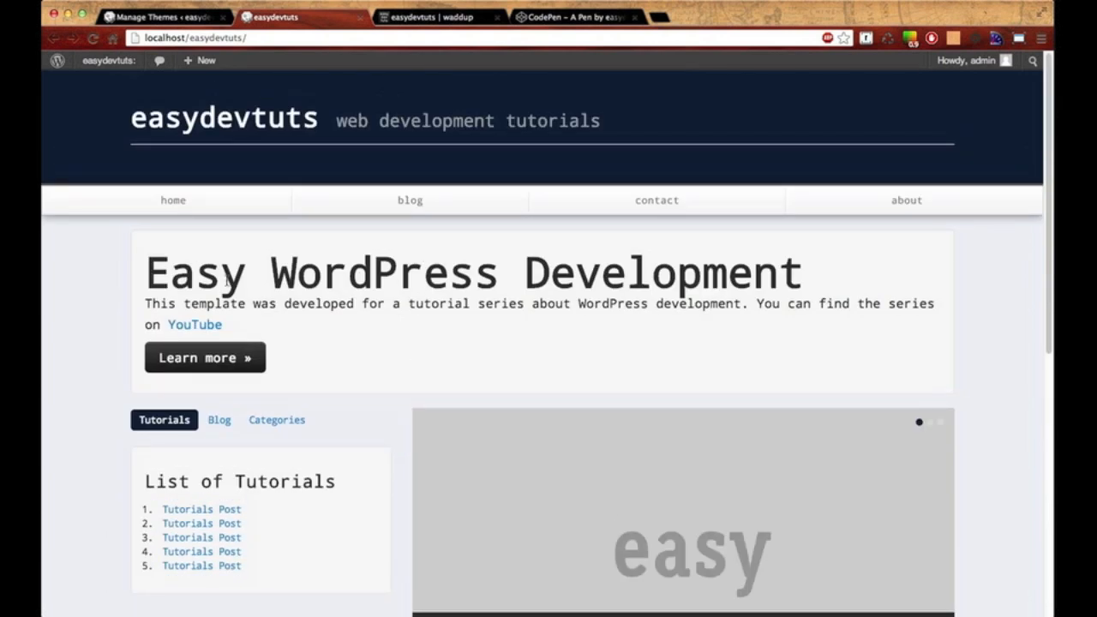
mouse_move(261, 278)
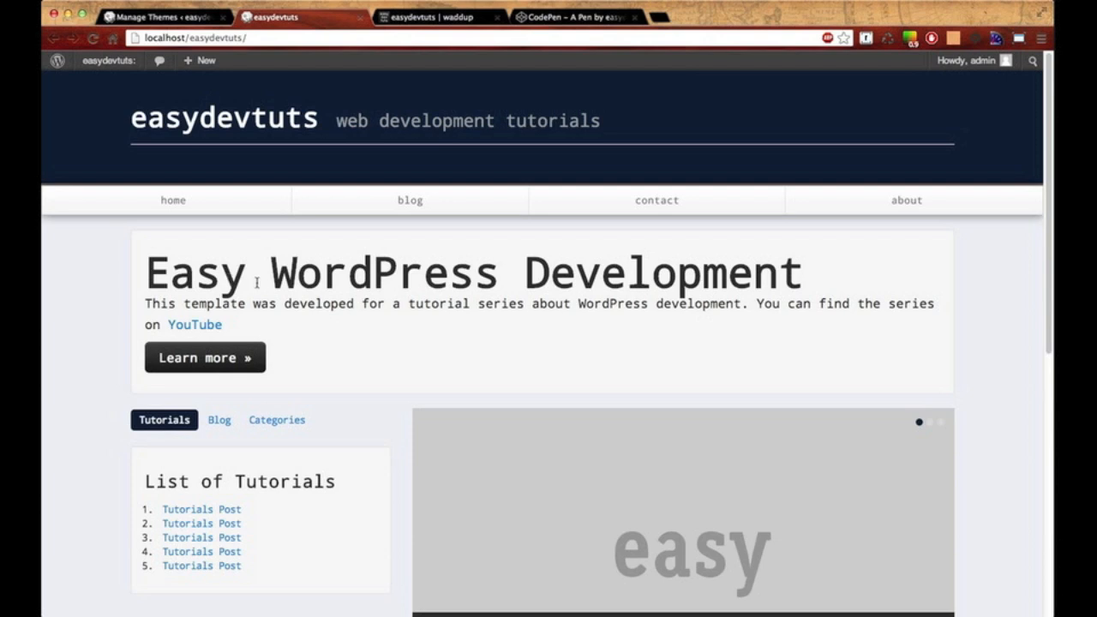
mouse_move(296, 328)
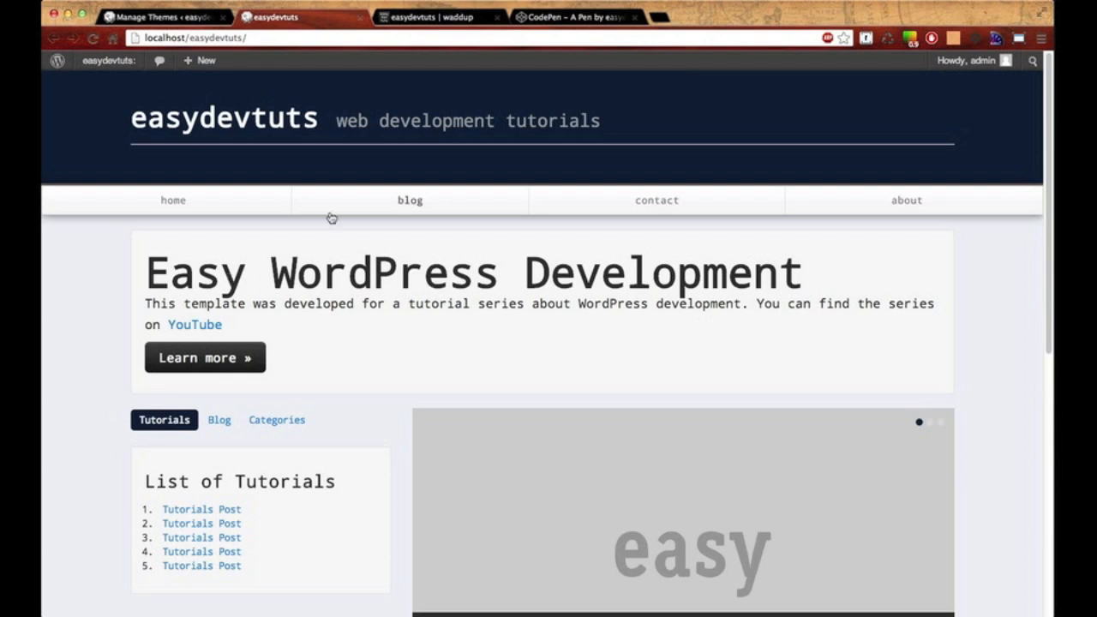
mouse_move(334, 417)
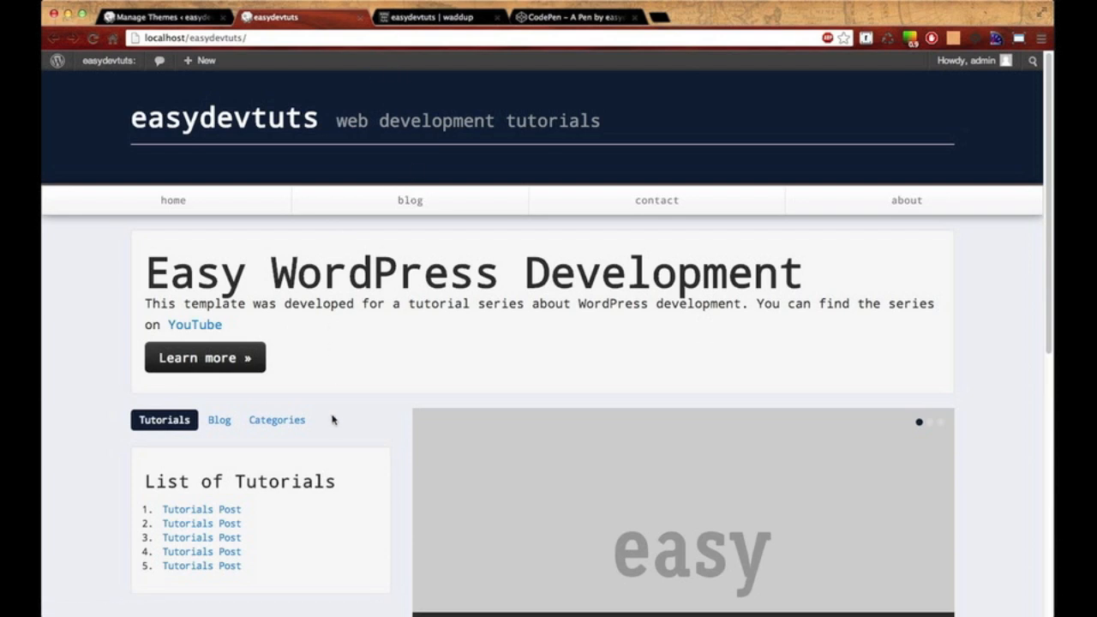
click(437, 19)
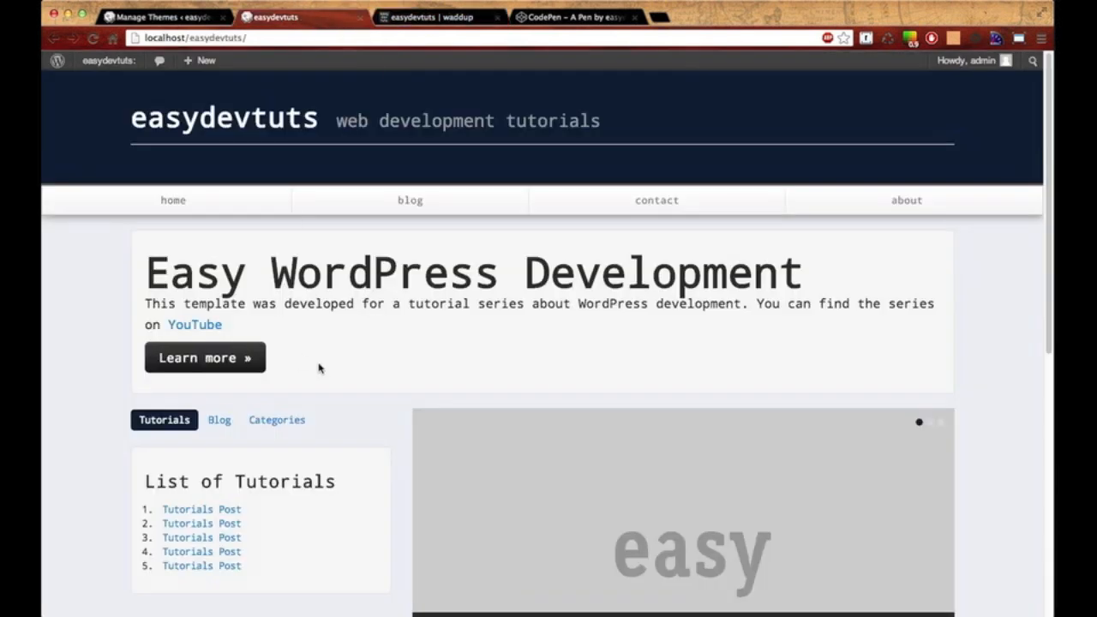
mouse_move(343, 304)
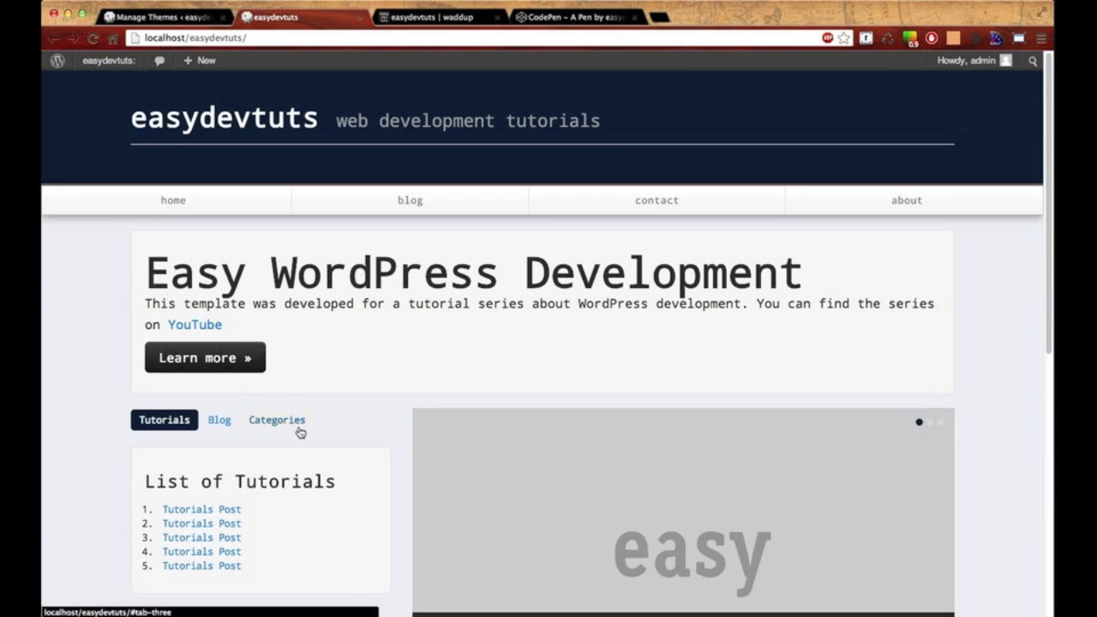
scroll(down, 3)
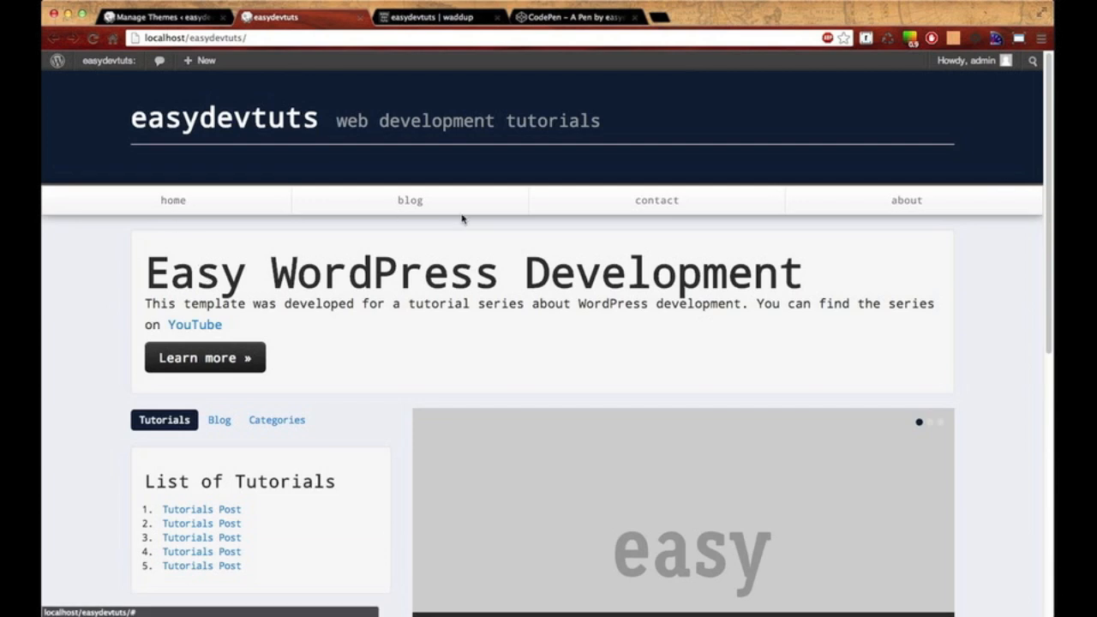
mouse_move(909, 212)
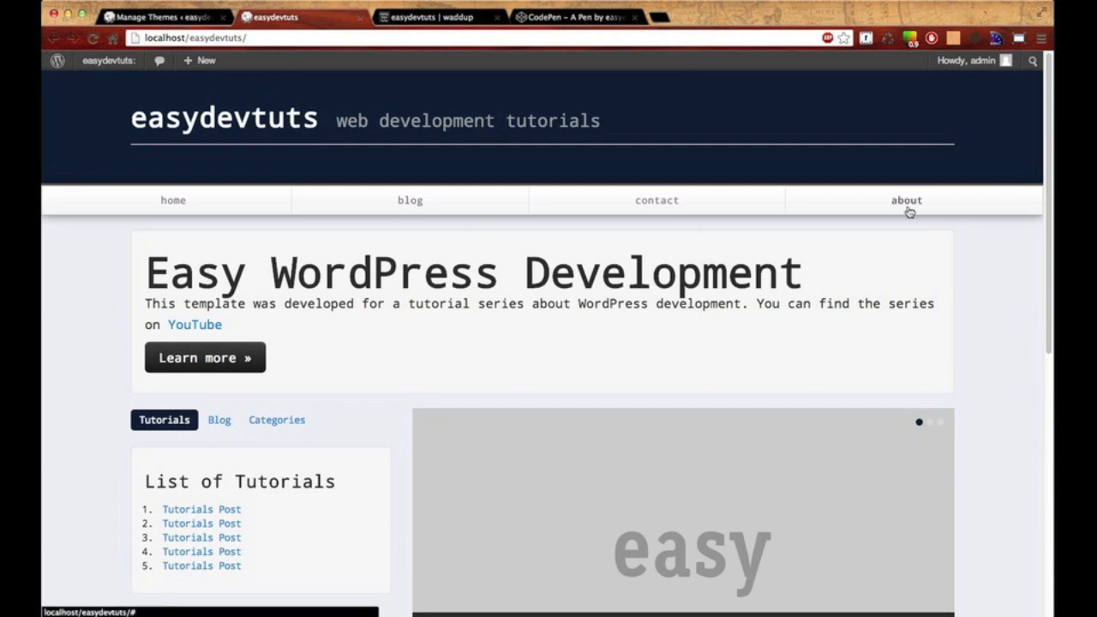
mouse_move(239, 212)
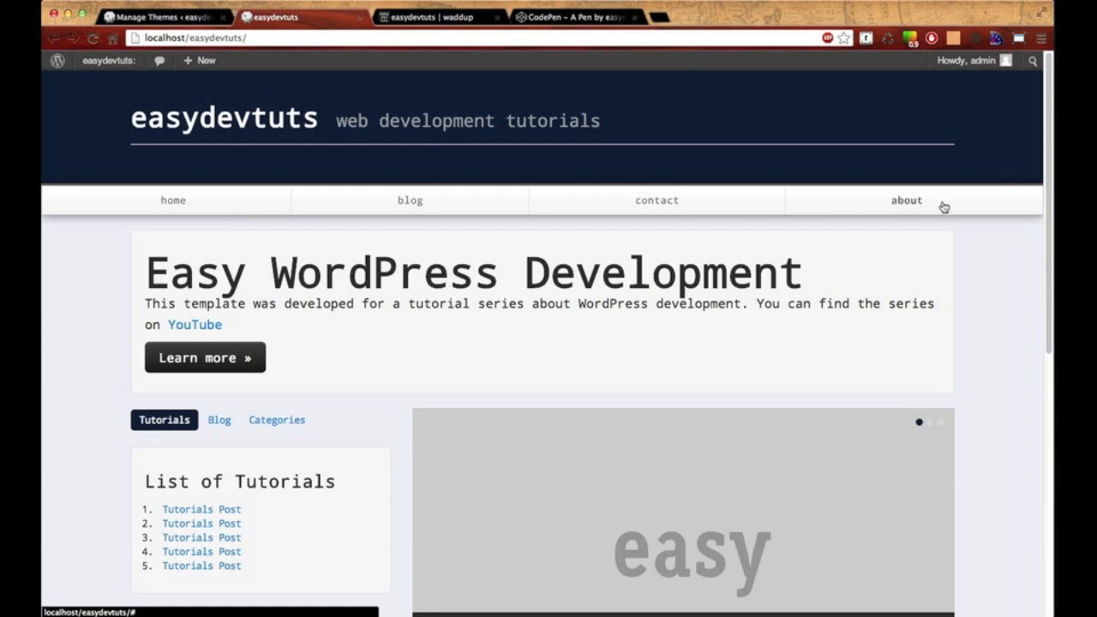
mouse_move(193, 204)
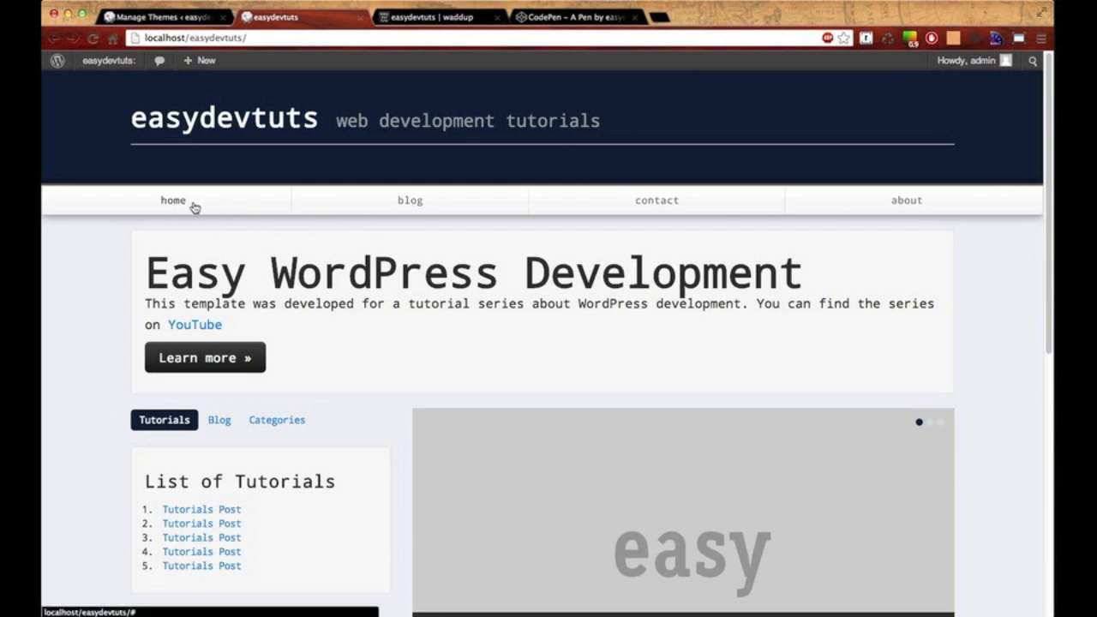
mouse_move(651, 217)
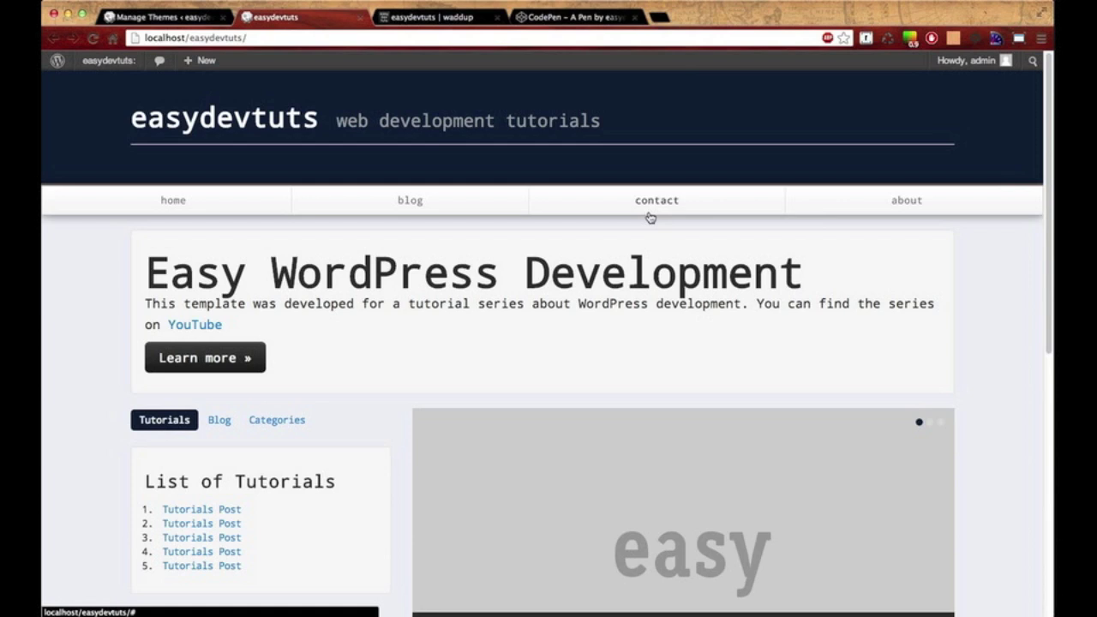
mouse_move(439, 222)
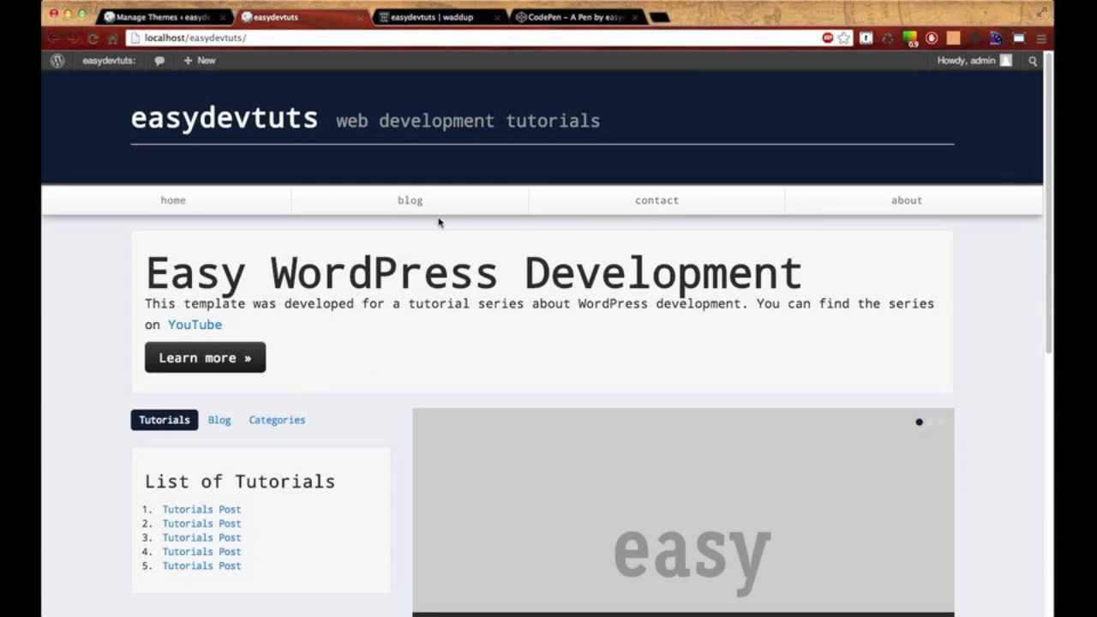
Scroll the homepage to the footer and back, then show the Blog tab's postings.
scroll(down, 3)
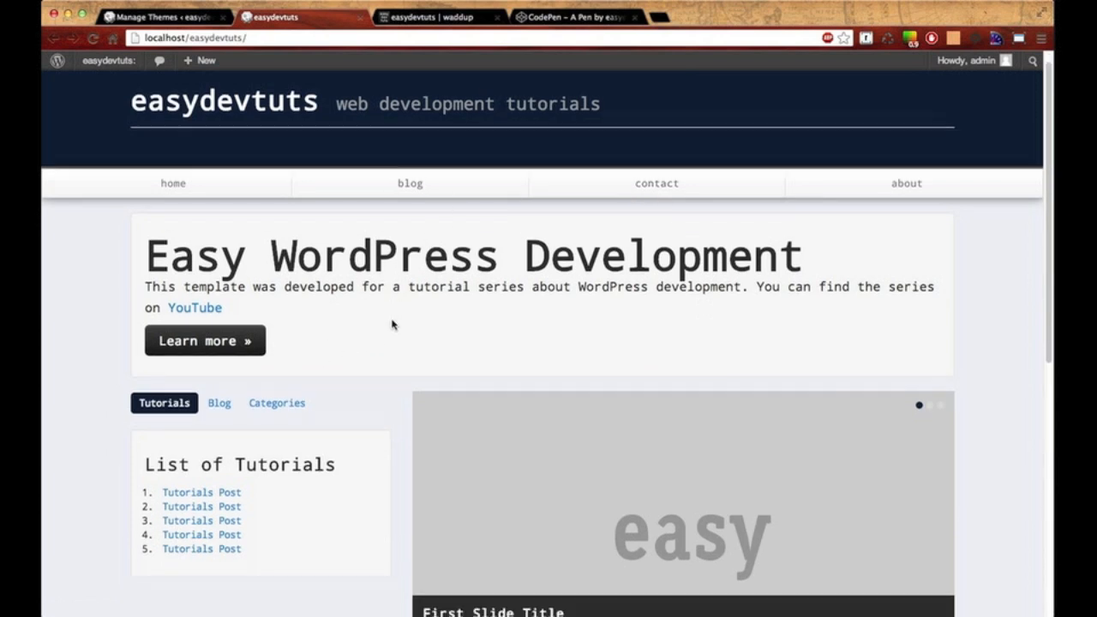
scroll(down, 3)
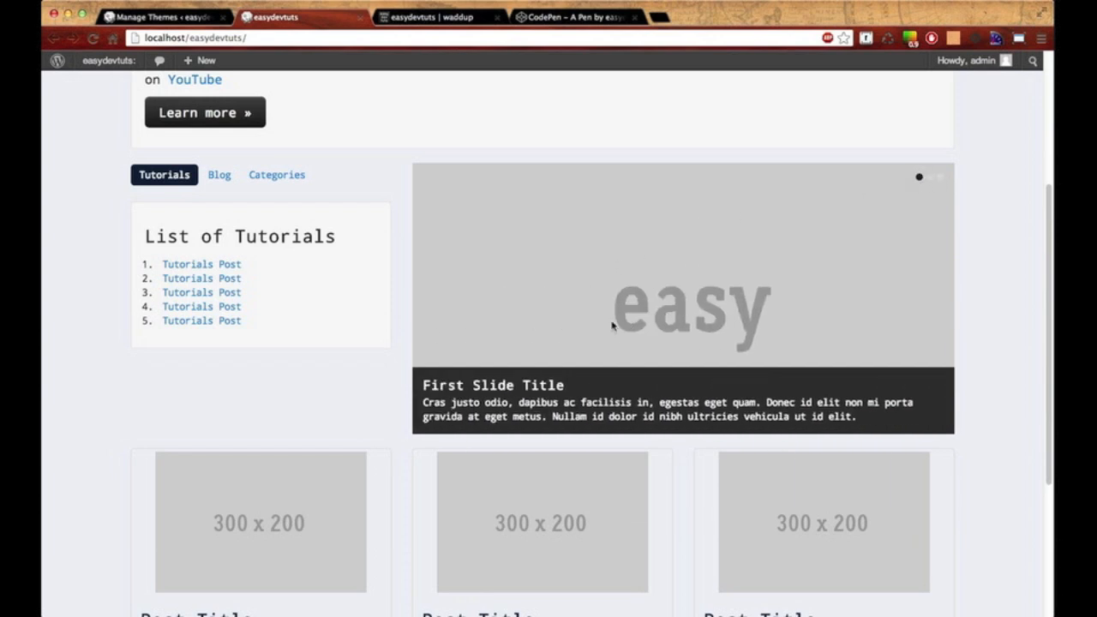
scroll(down, 3)
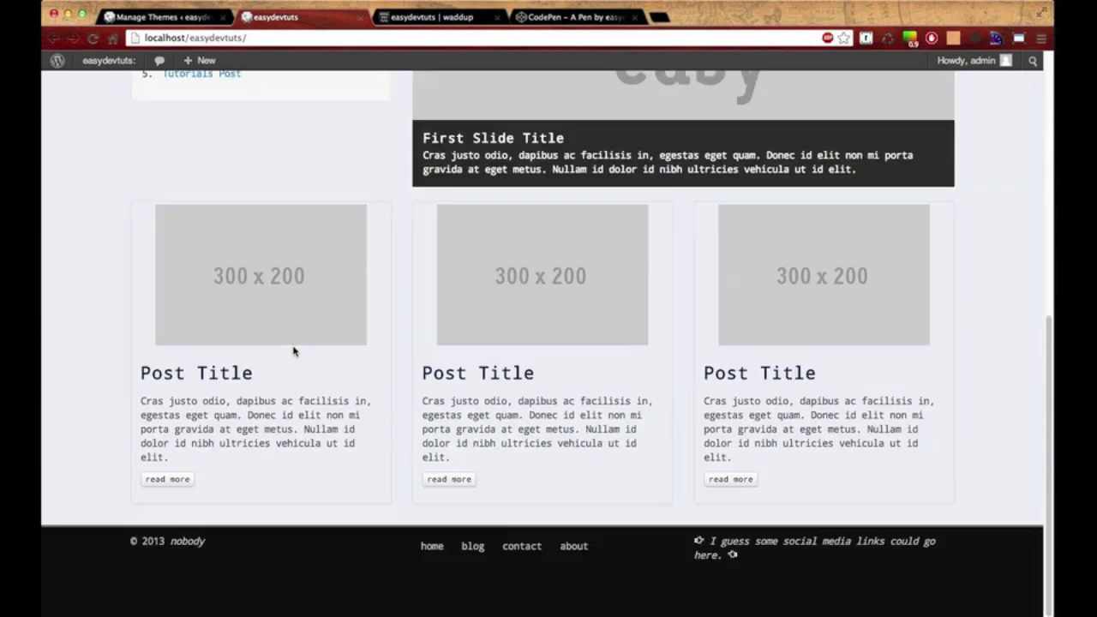
mouse_move(295, 576)
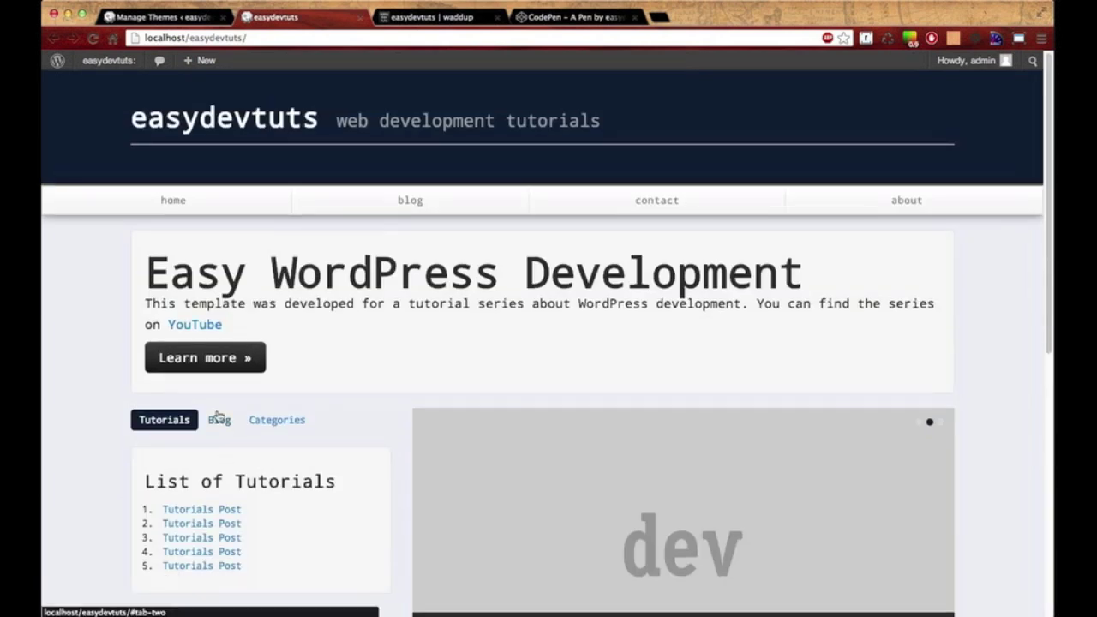
click(218, 420)
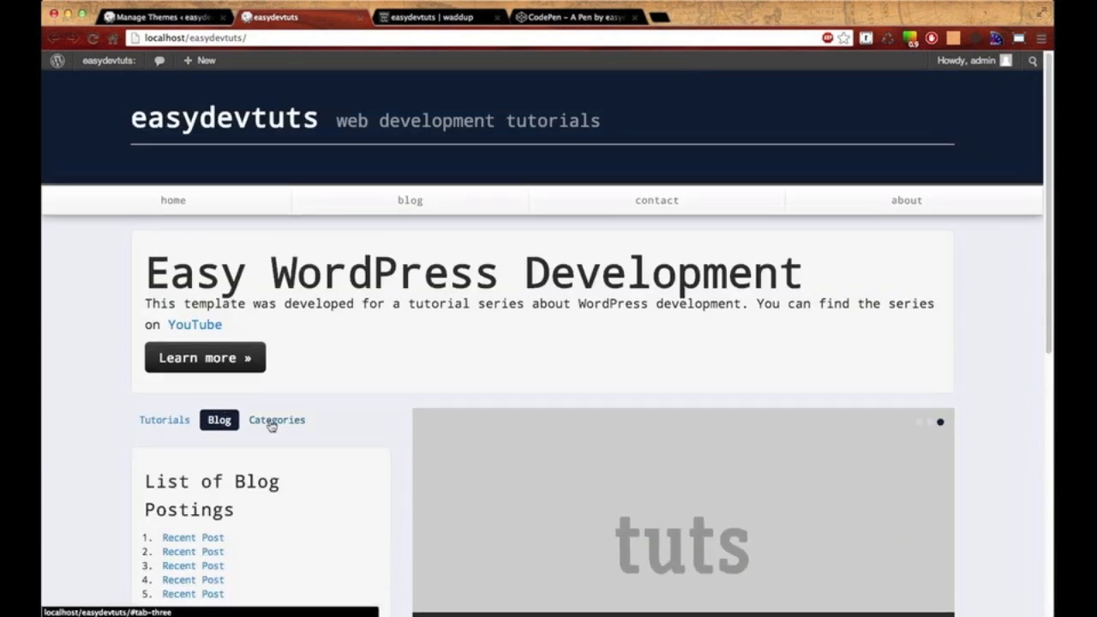